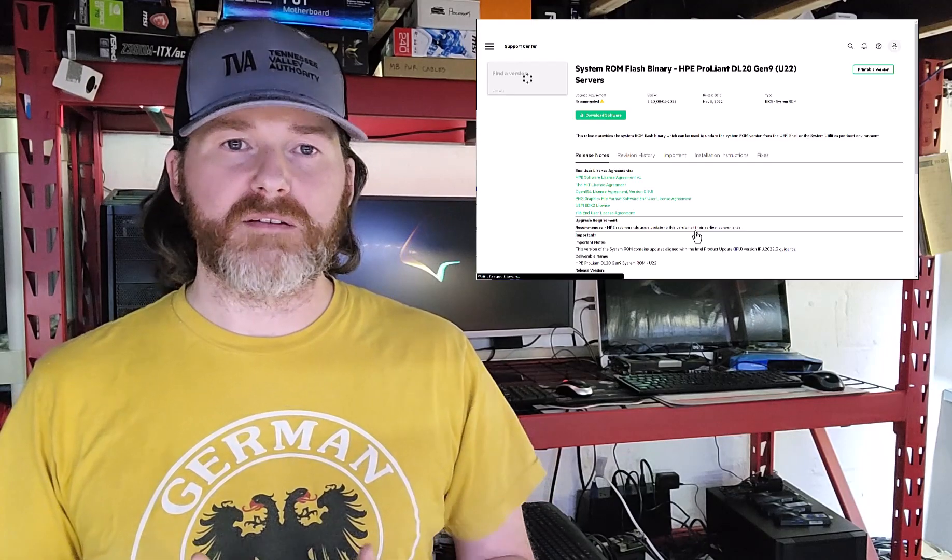
Attempt the System ROM Flash Binary download and dismiss the Sign In Required notice
click(599, 115)
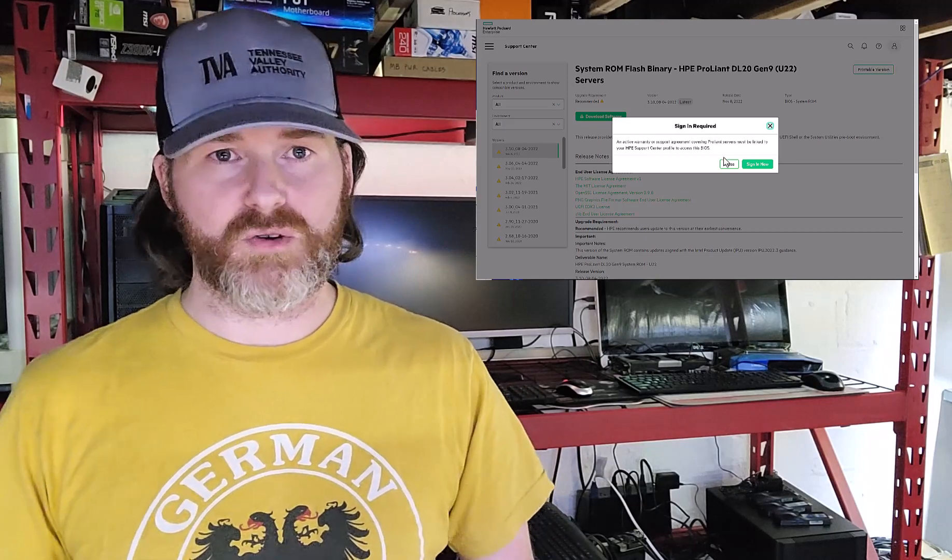
click(728, 164)
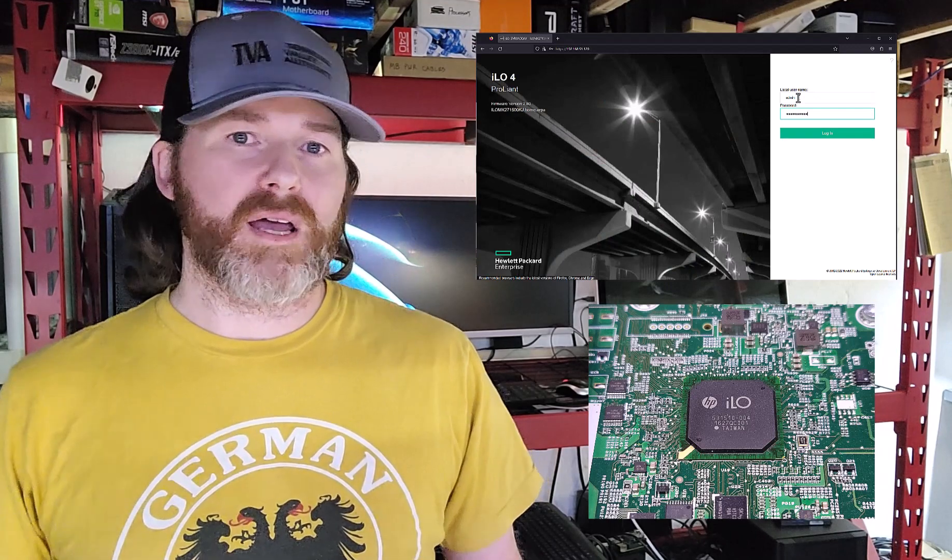
Sign in to iLO 4 and review the health summary, temperatures and device inventory
click(825, 133)
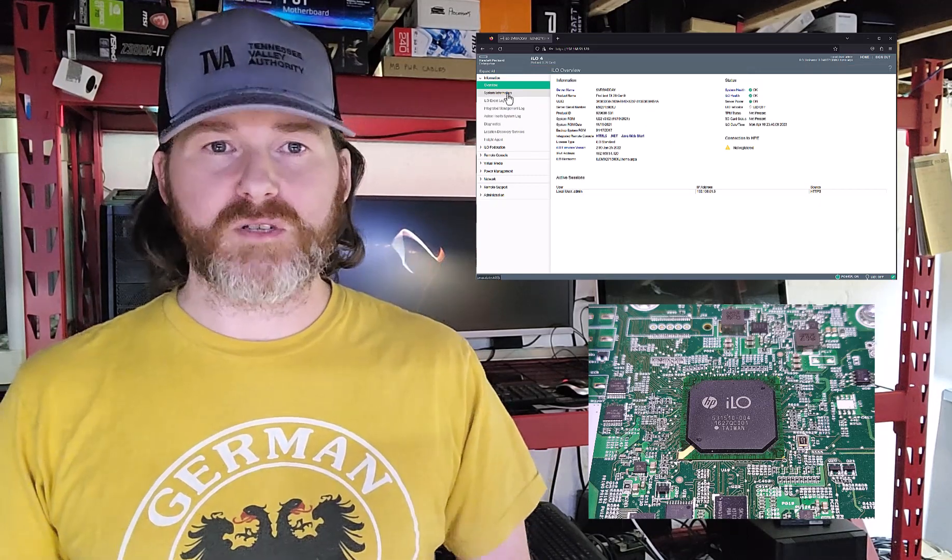
click(500, 93)
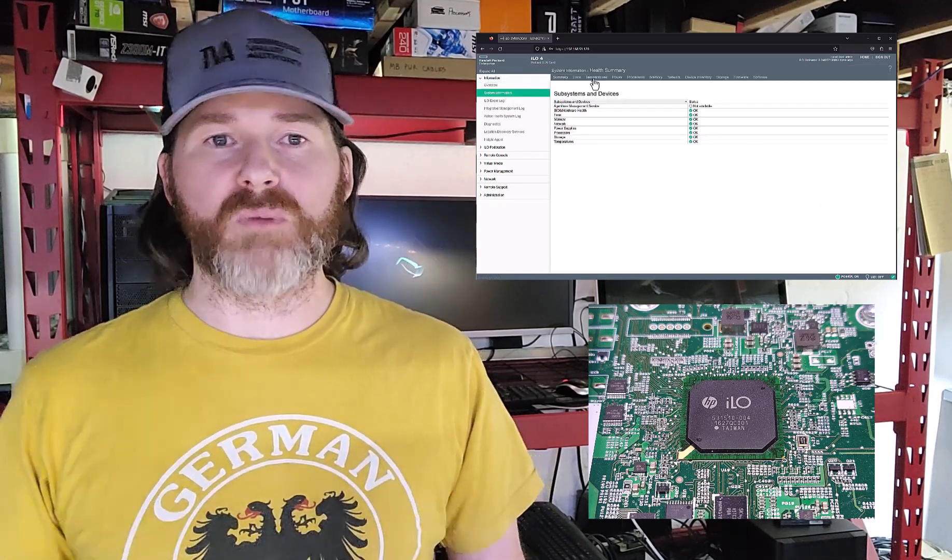
click(600, 77)
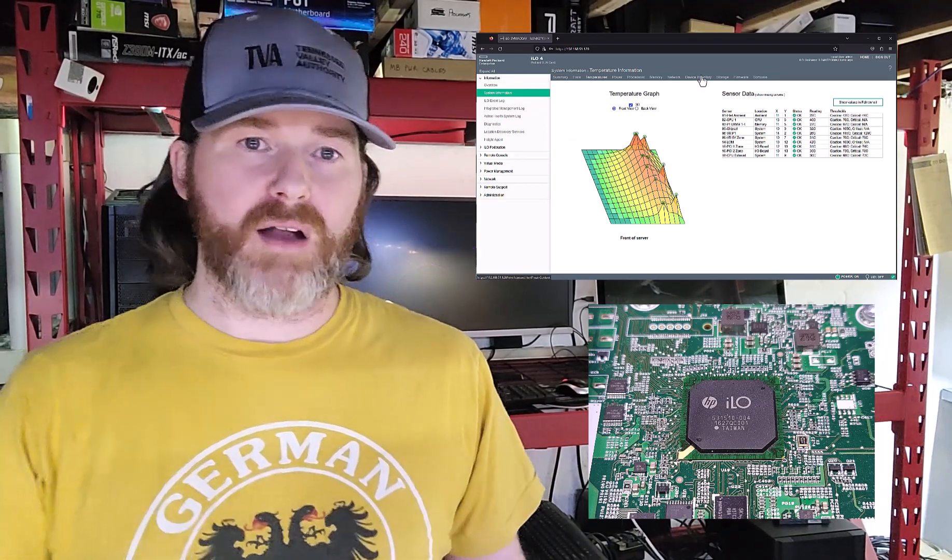
click(696, 76)
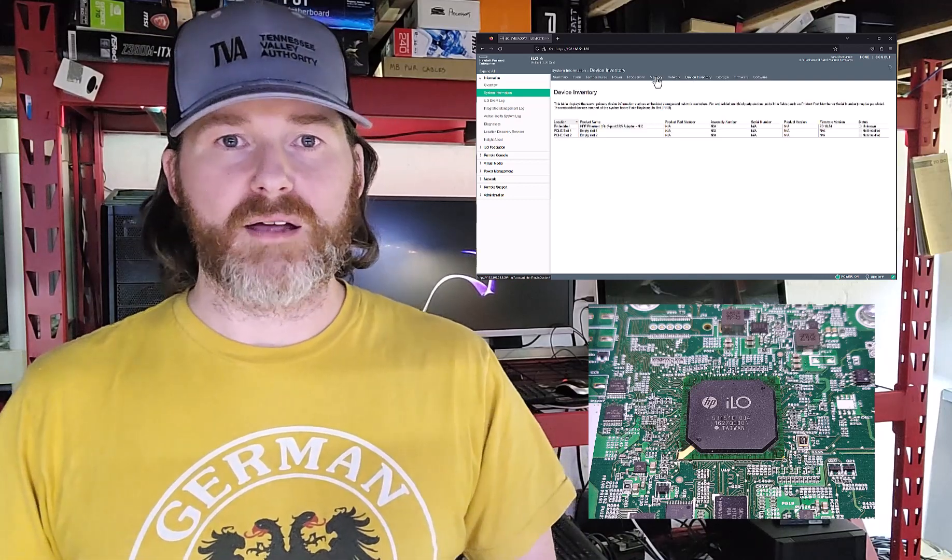
Review the memory, processor and firmware version pages
click(655, 76)
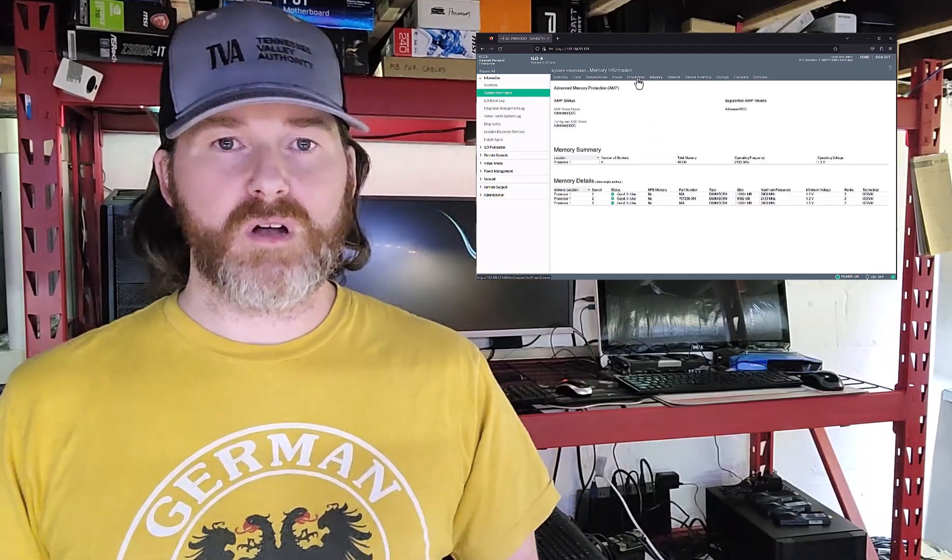
click(635, 77)
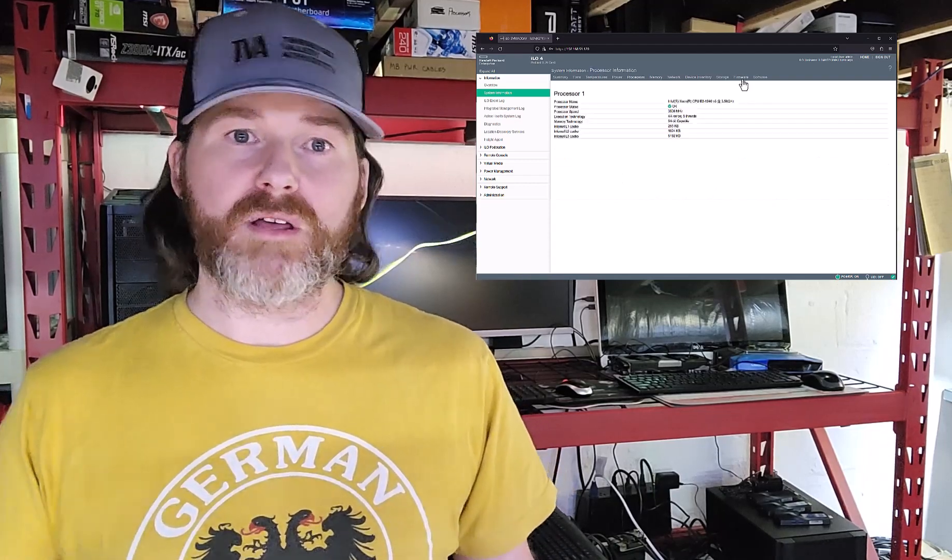
click(741, 77)
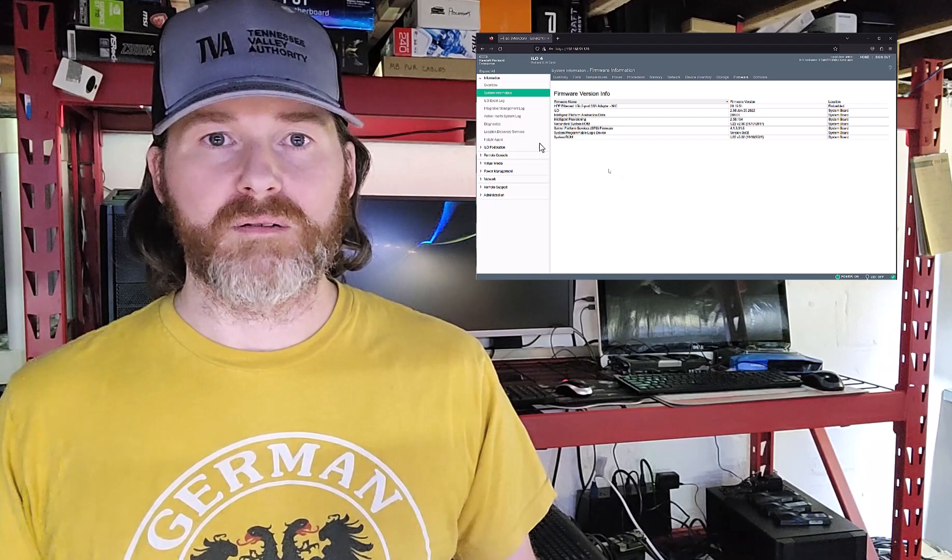